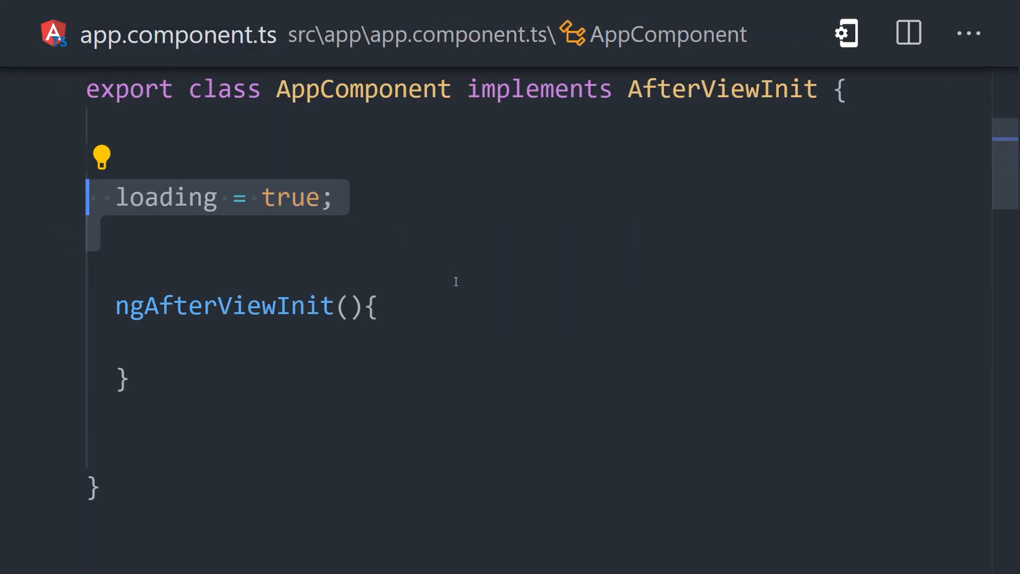
- Add this.loading = false; inside the empty ngAfterViewInit() body
{"action": "type", "text": "this.loading = false;"}
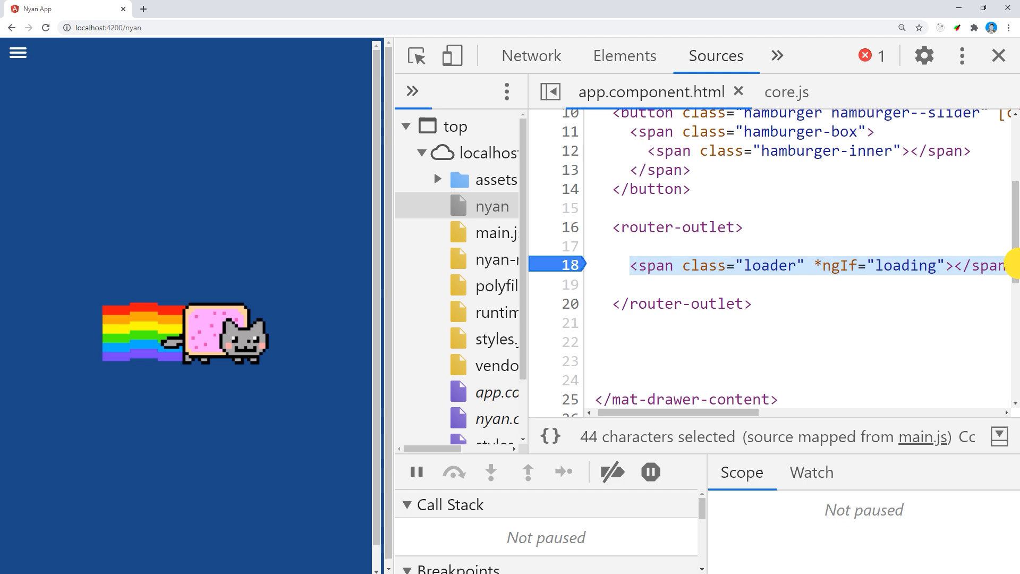
- Select the loader span line 18 of app.component.html in DevTools Sources
{"action": "left_click", "coordinate": [716, 55]}
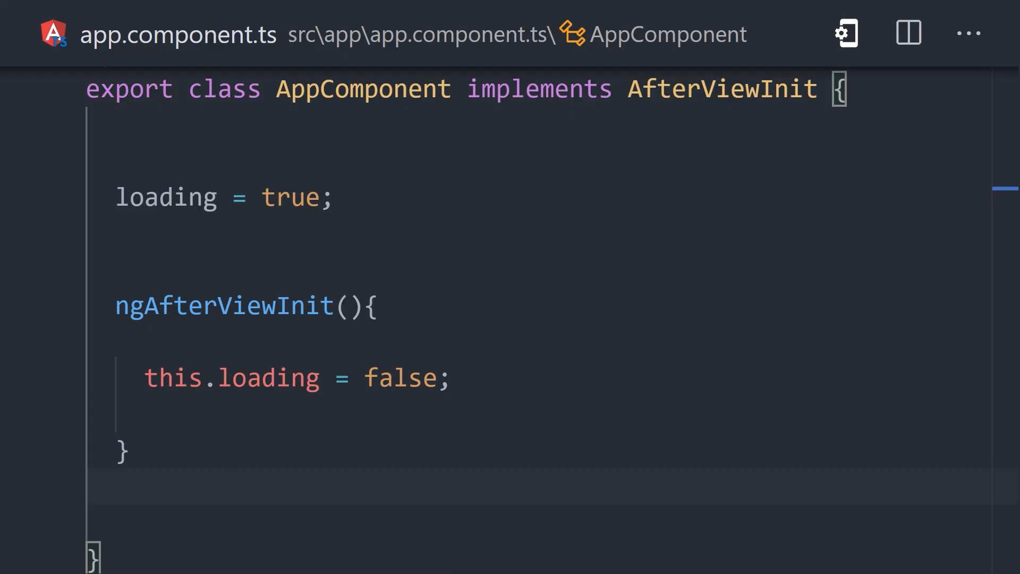
{"action": "mouse_move", "coordinate": [723, 88]}
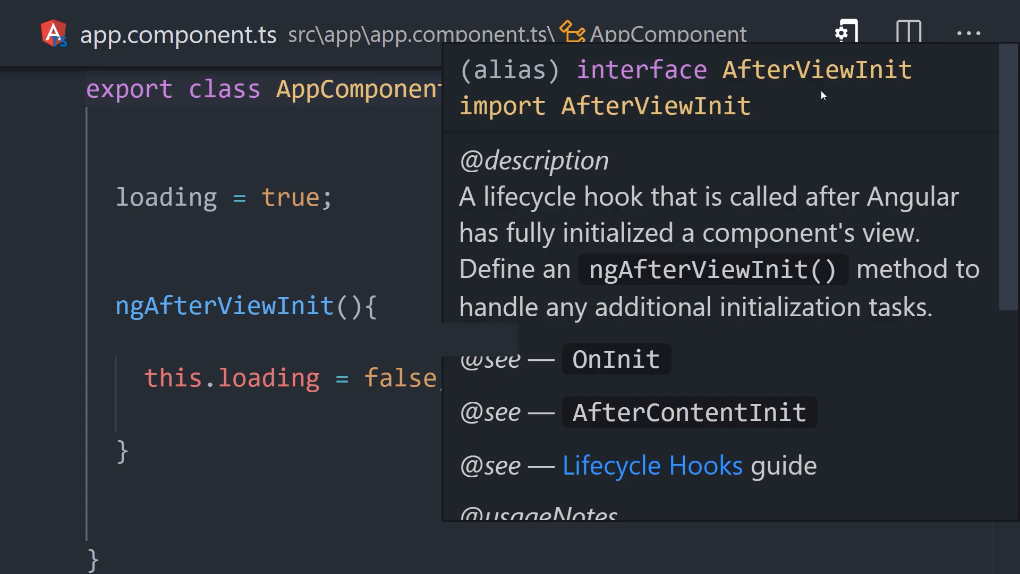
- Add an ngOnInit() stub and retype this.loading = false; in ngAfterViewInit
{"action": "type", "text": "ngOnInit() {"}
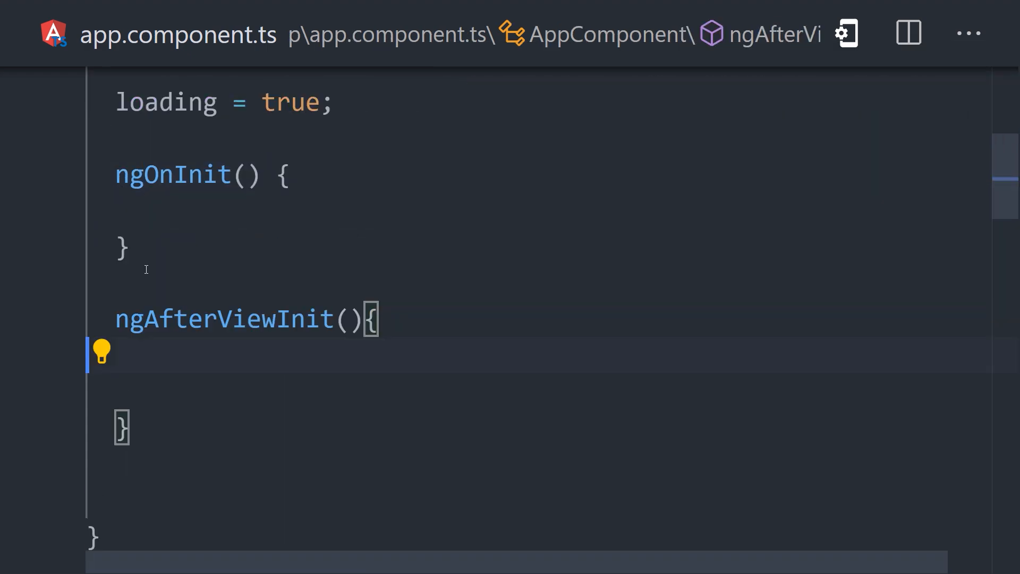
{"action": "type", "text": "this.loading = false;"}
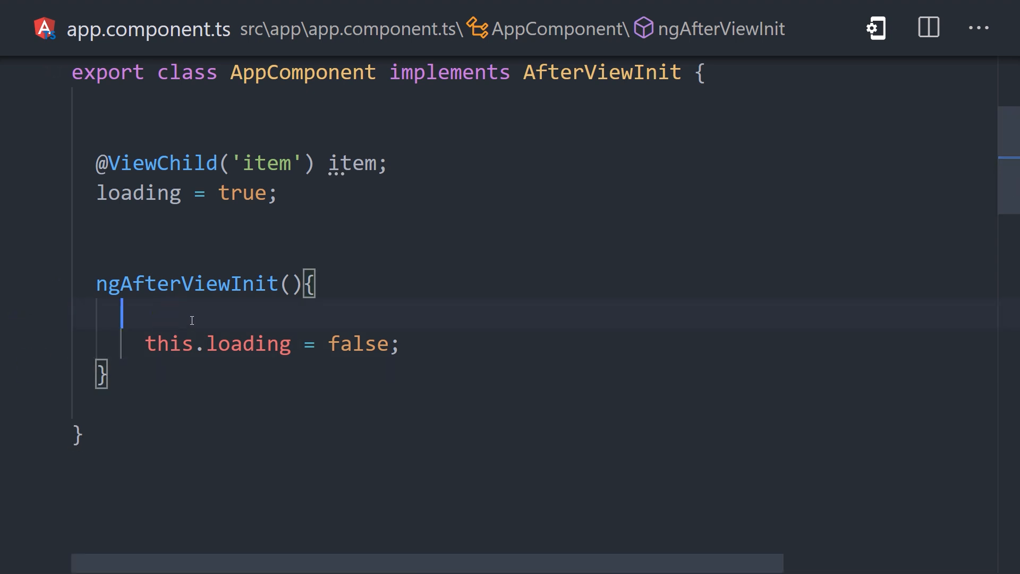
{"action": "type", "text": "setTimeout(("}
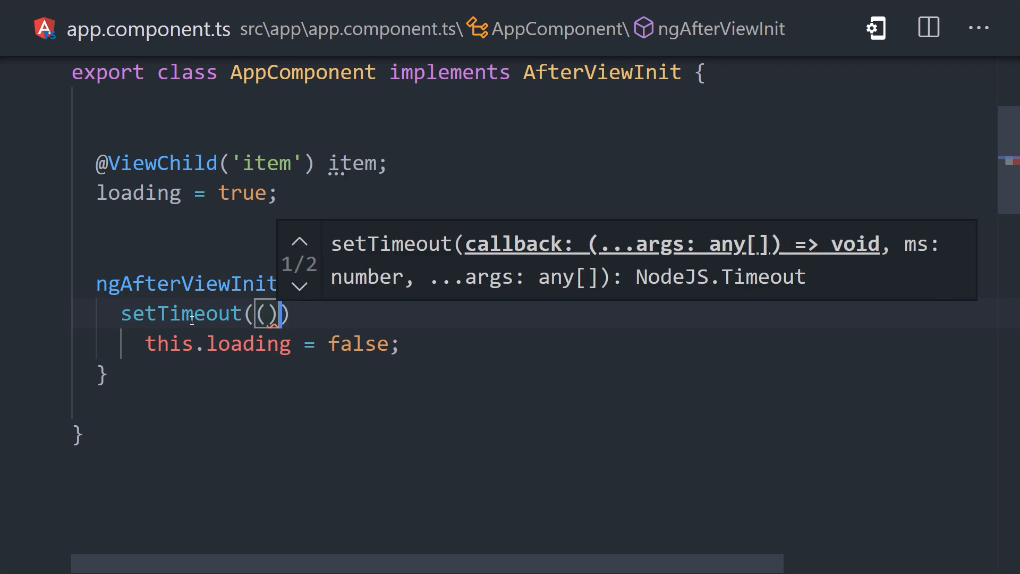
{"action": "type", "text": "() => {"}
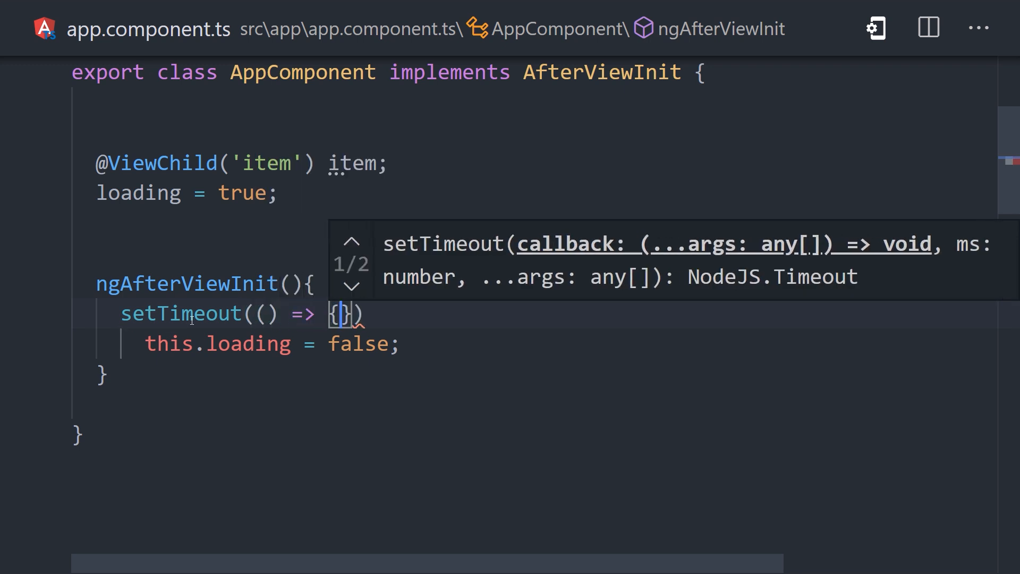
{"action": "key", "text": "Enter"}
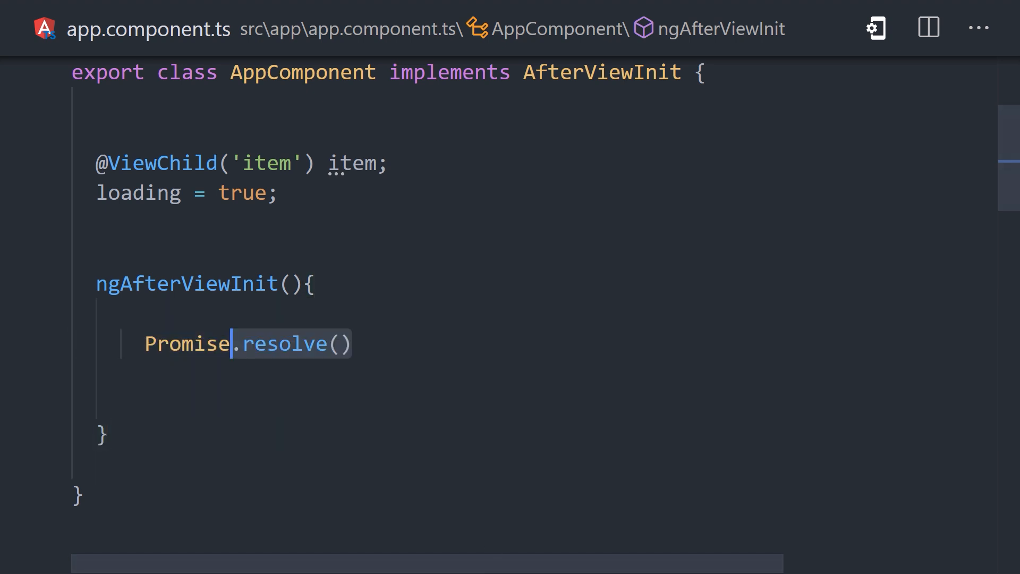
{"action": "type", "text": ".then(() => this.loading = false"}
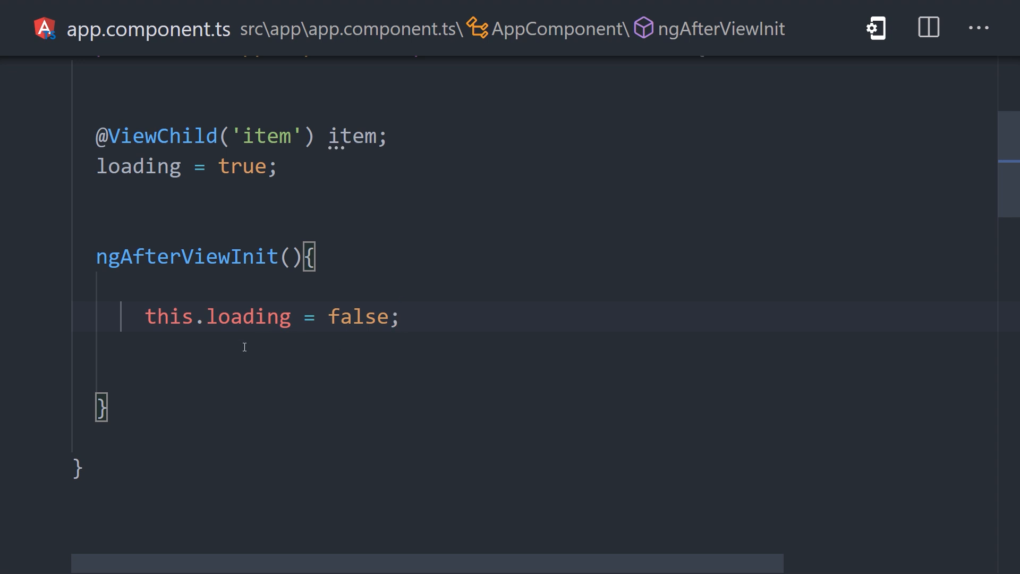
{"action": "left_click", "coordinate": [224, 348]}
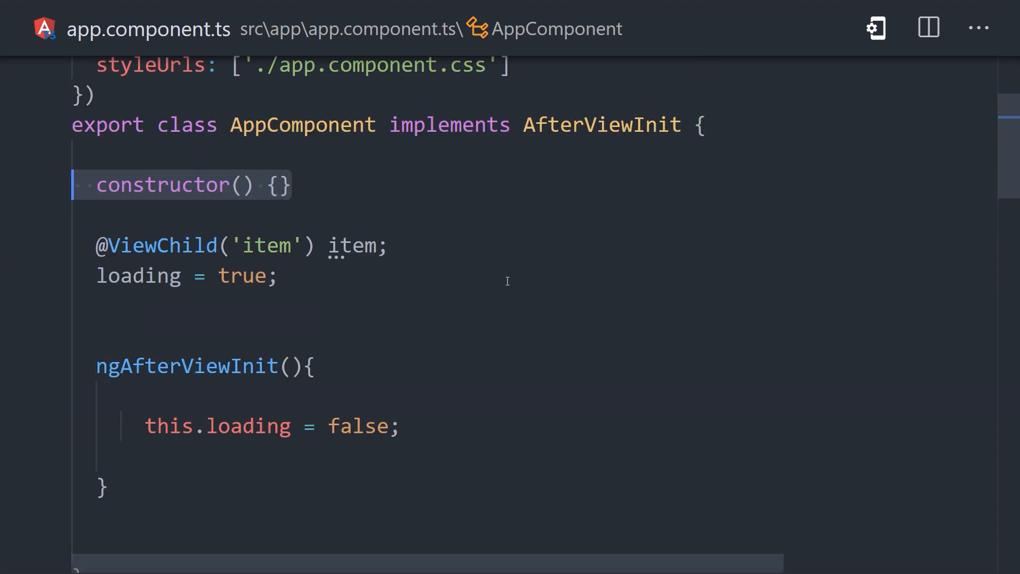
- Inject private cd: ChangeDetectorRef in the constructor and start this.cd. after loading
{"action": "type", "text": "private cd: ChangeDetectorRef"}
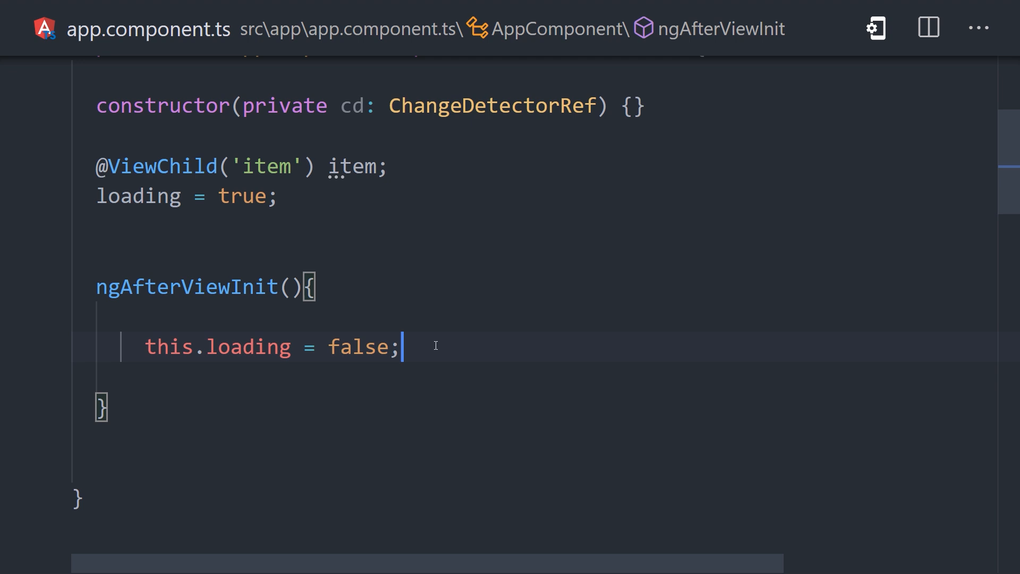
{"action": "type", "text": "t"}
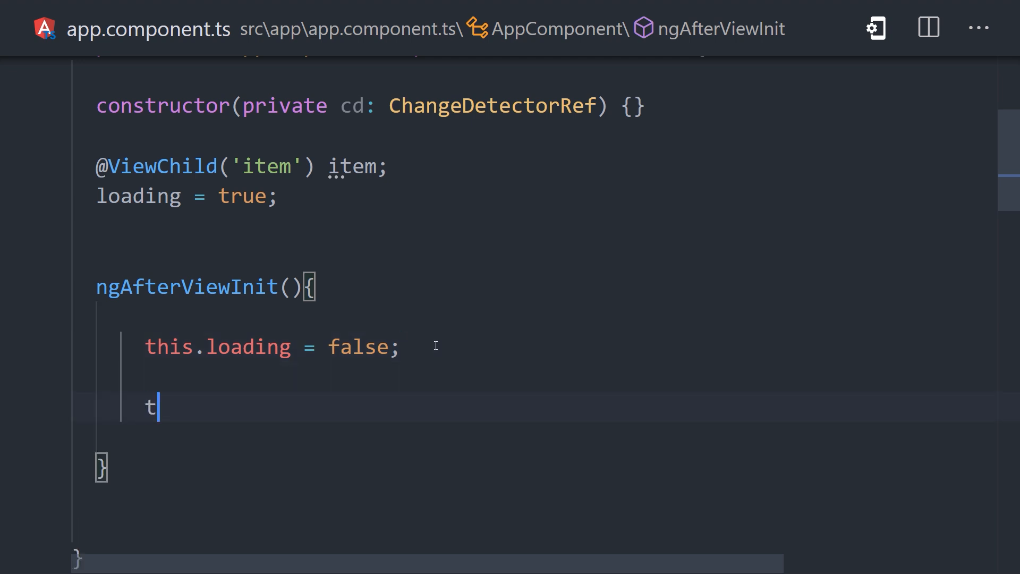
{"action": "type", "text": "his.cd."}
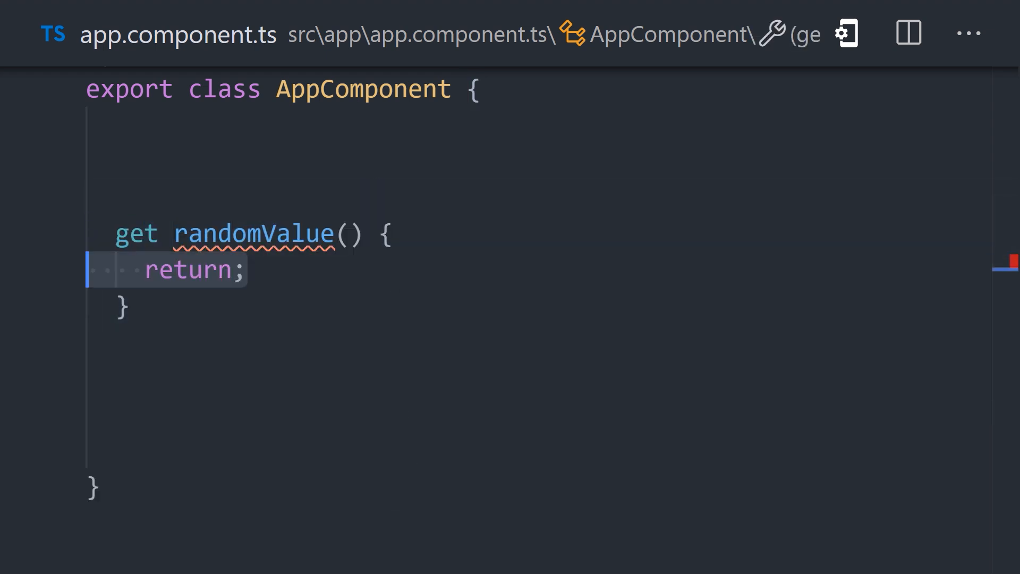
- Make the randomValue getter return Math.random()
{"action": "type", "text": "Math.random()"}
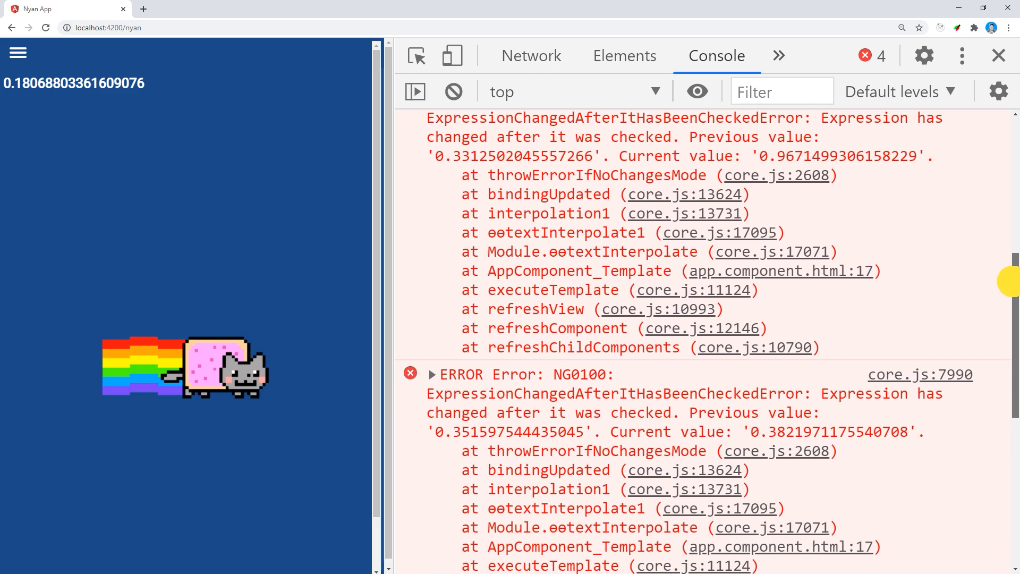
- Scroll through the NG0100 ExpressionChangedAfterItHasBeenChecked errors in the console
{"action": "scroll", "scroll_direction": "down", "scroll_amount": 3}
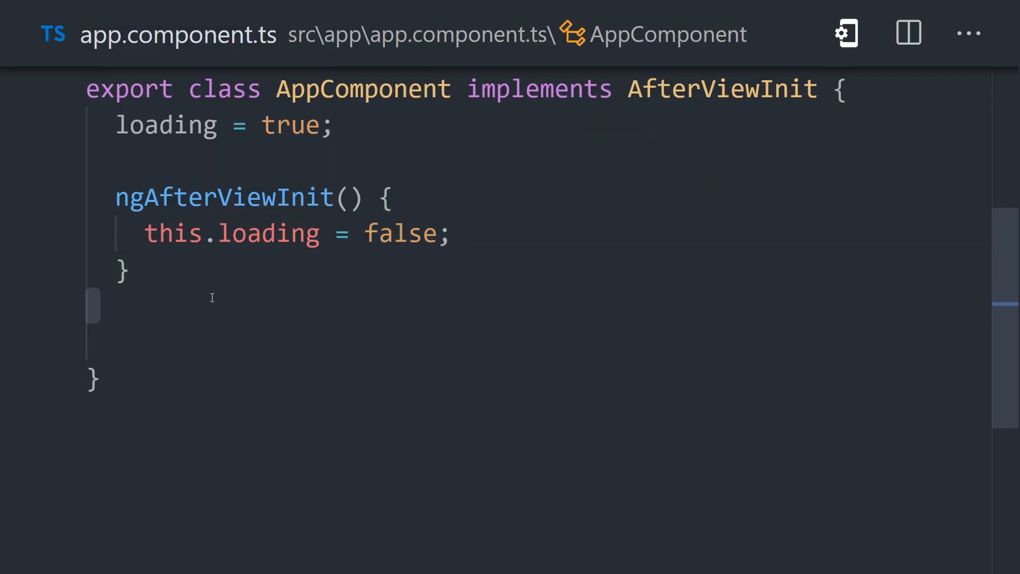
{"action": "left_click", "coordinate": [64, 198]}
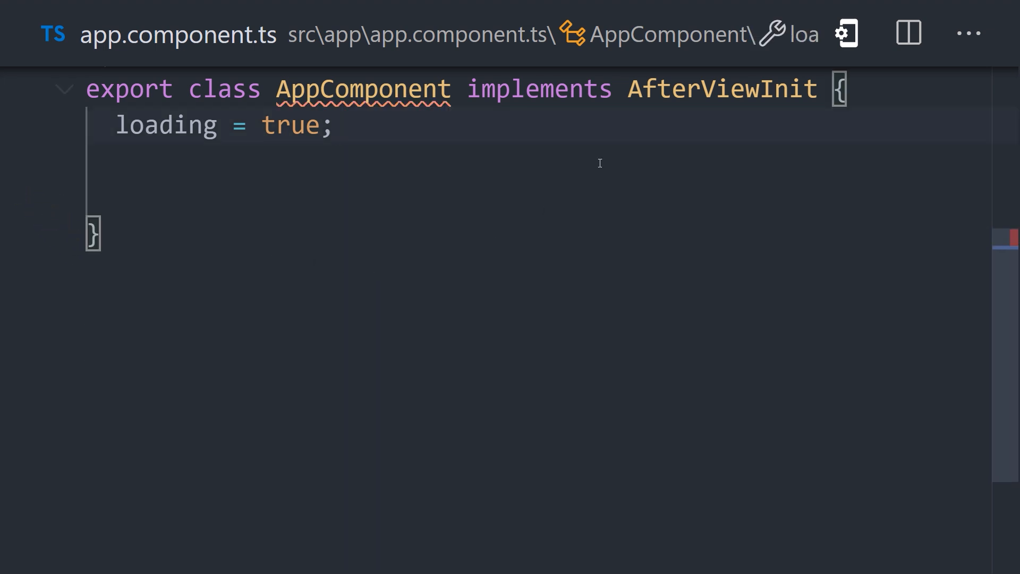
{"action": "type", "text": "ngAfterViewInit() {\\n  this.loading = false;\\n}"}
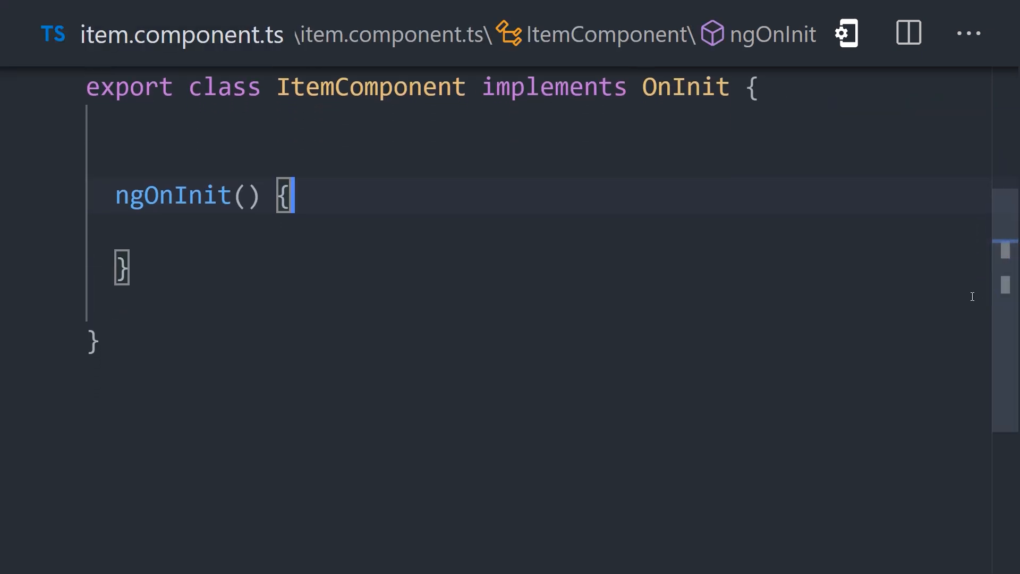
{"action": "type", "text": "@Output()"}
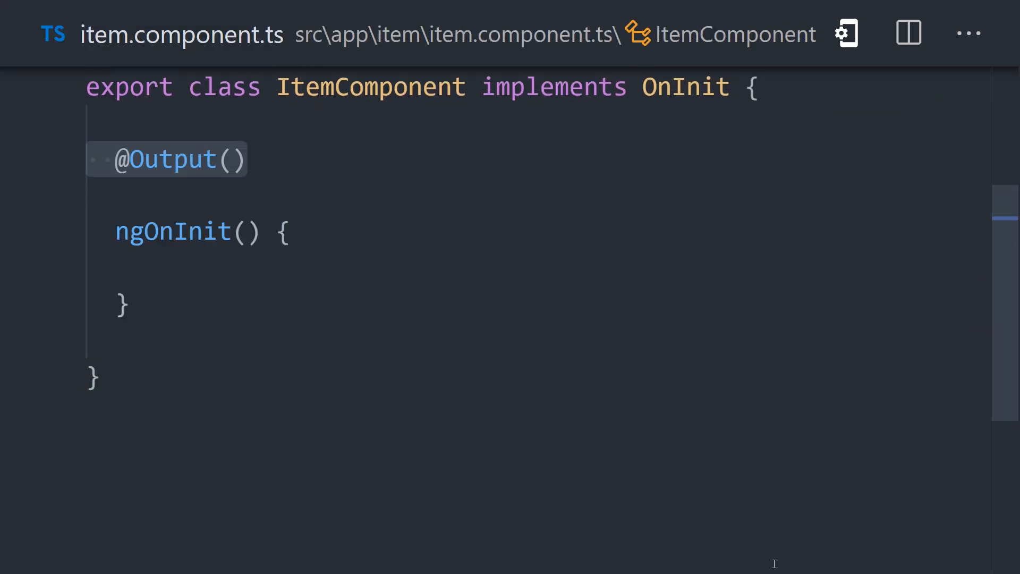
{"action": "type", "text": "itemReady = new EventEmitter()"}
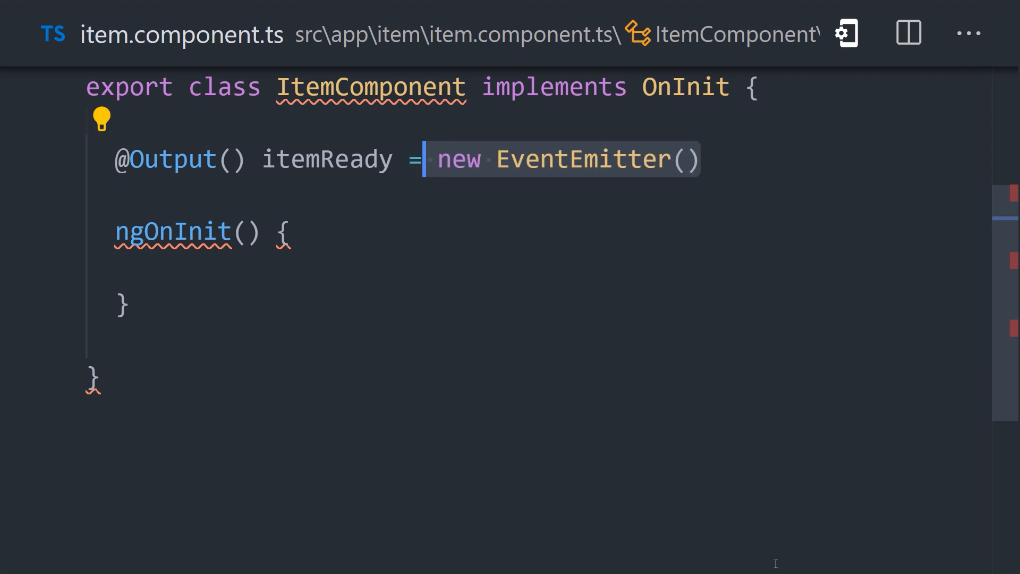
{"action": "type", "text": ";"}
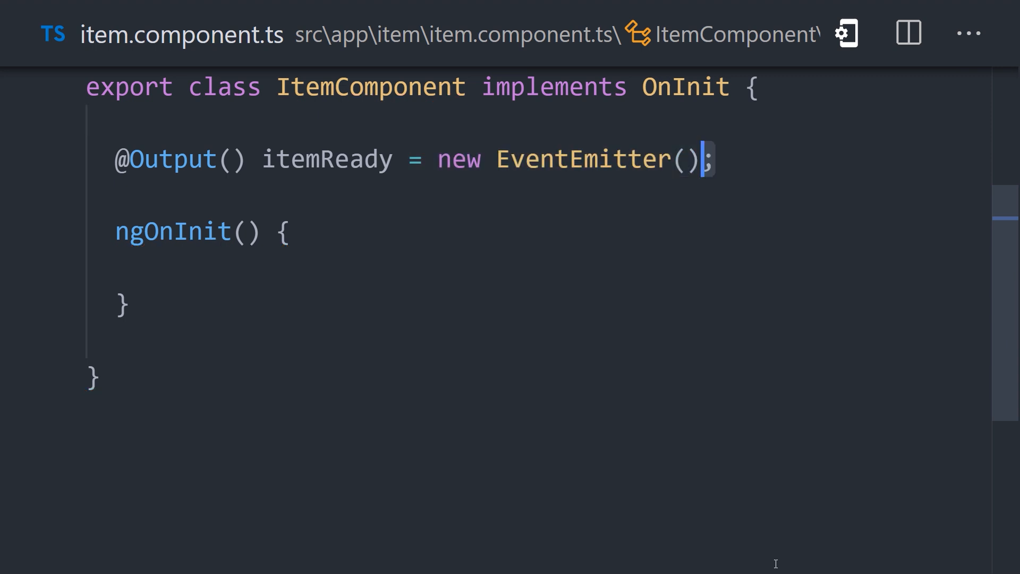
- Add this.itemReady in ItemComponent and bind (itemReady)="loading = false" on <app-item>
{"action": "type", "text": "this.itemReady"}
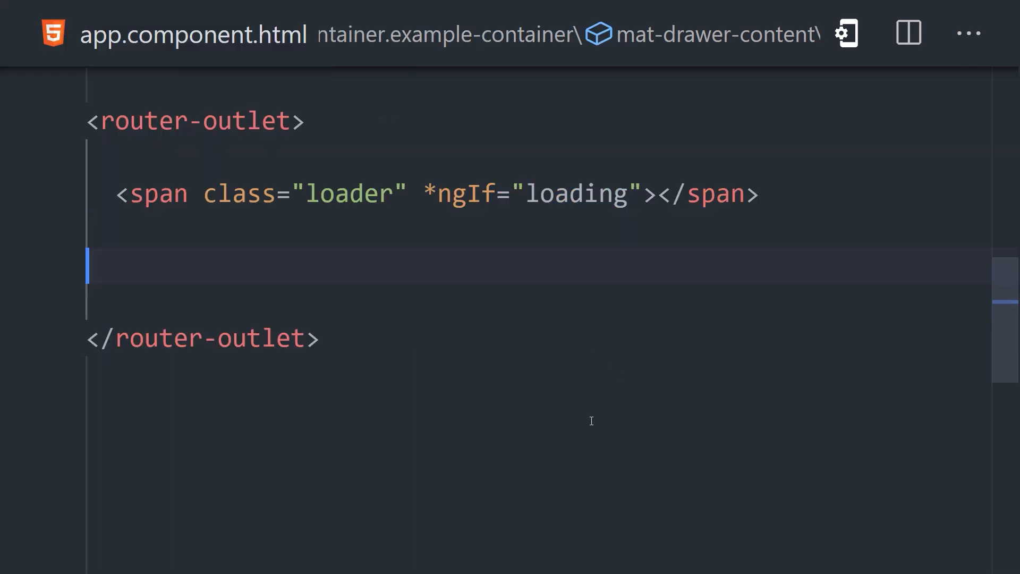
{"action": "type", "text": "<app-item (itemReady)></app-item>"}
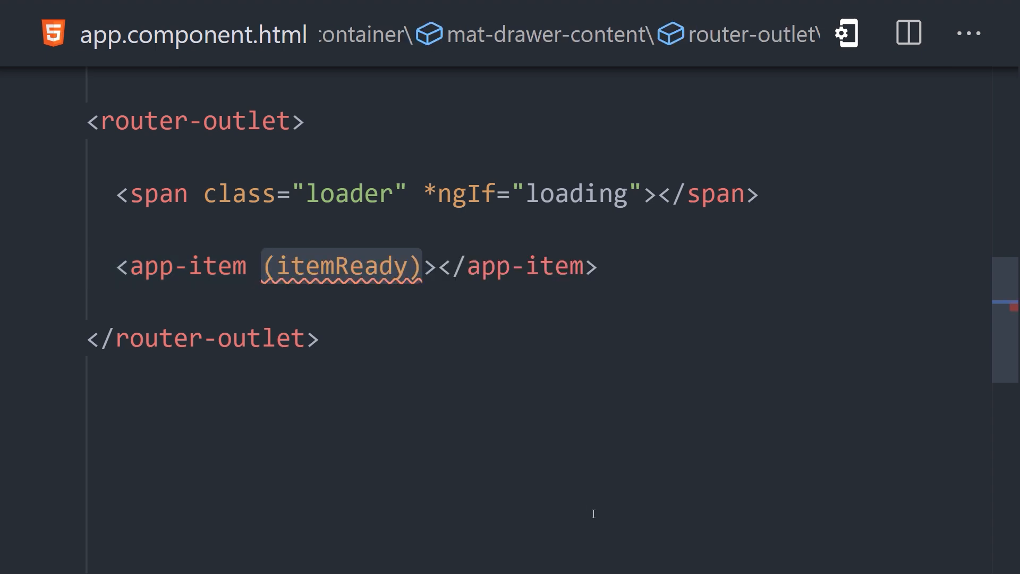
{"action": "type", "text": "=\"loading = false\""}
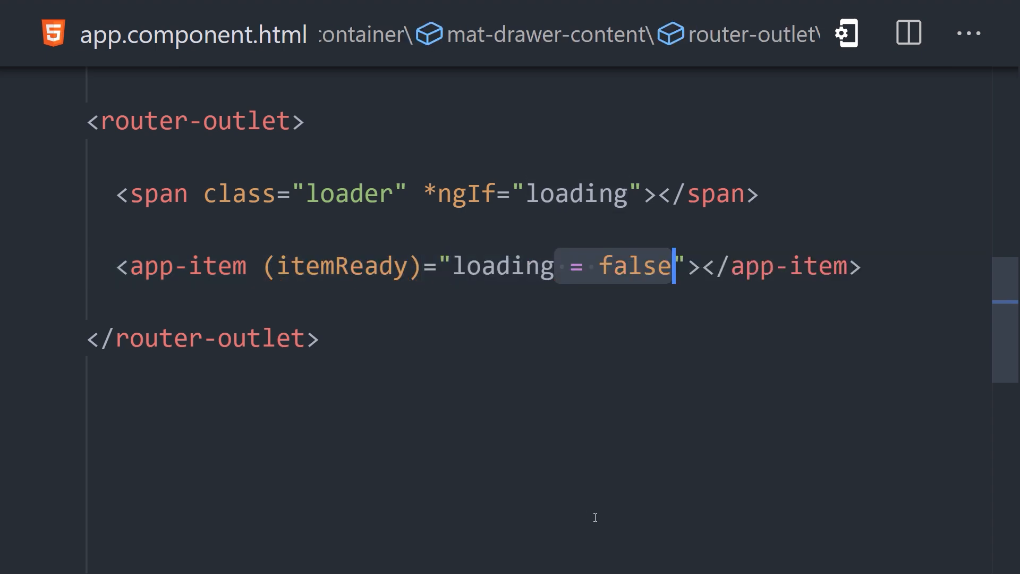
{"action": "mouse_move", "coordinate": [264, 408]}
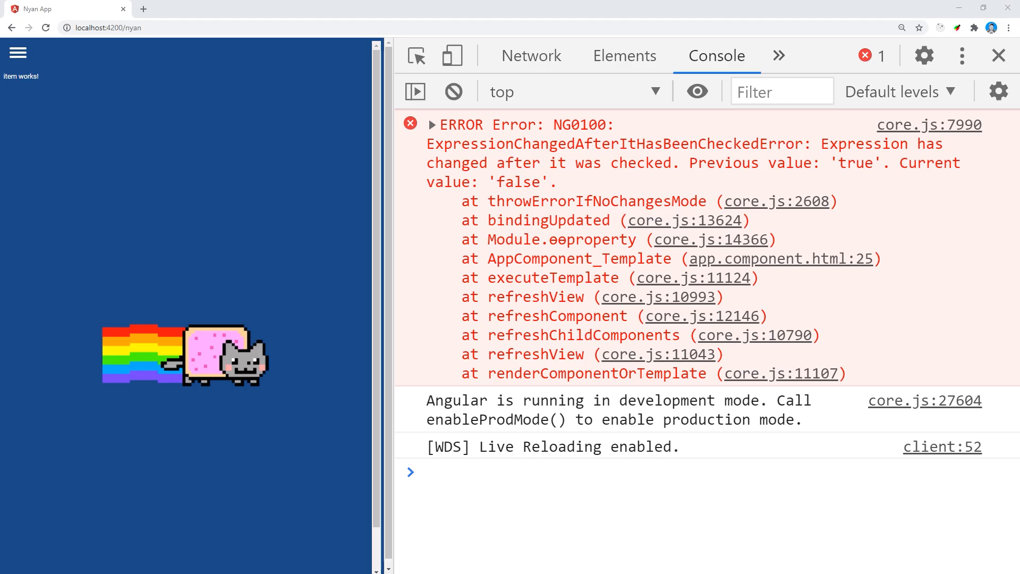
{"action": "mouse_move", "coordinate": [859, 168]}
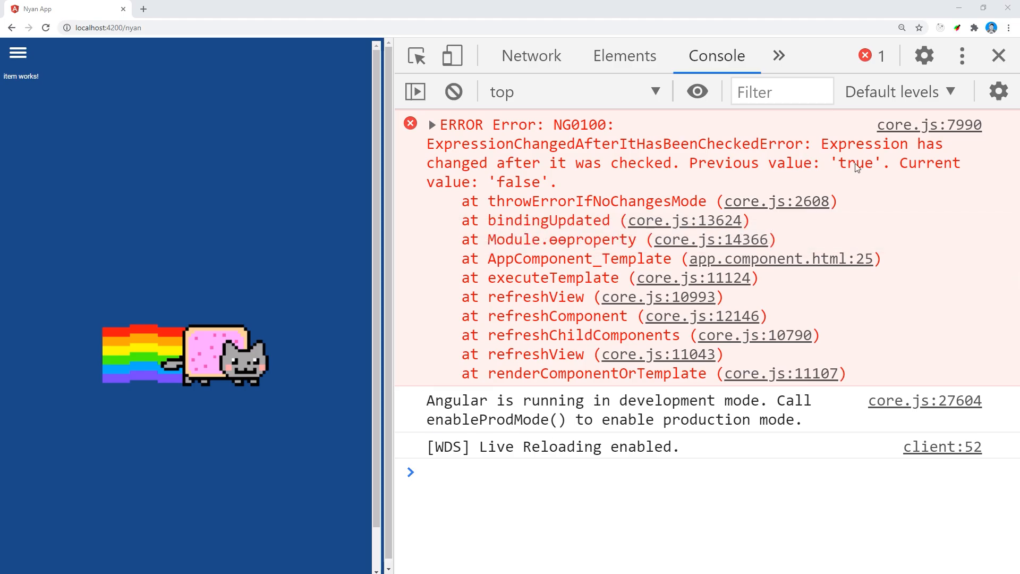
{"action": "mouse_move", "coordinate": [938, 366]}
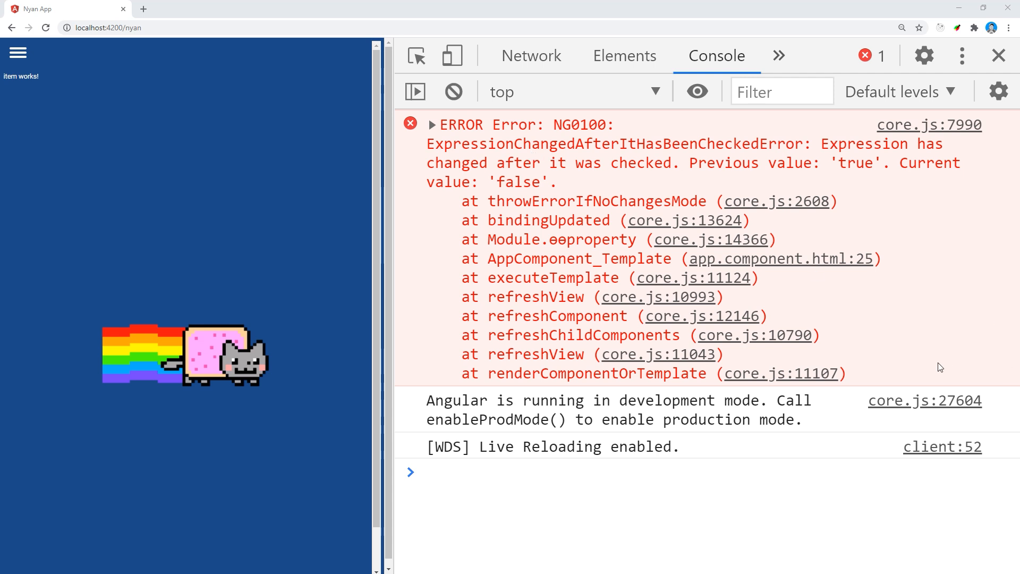
{"action": "mouse_move", "coordinate": [635, 538]}
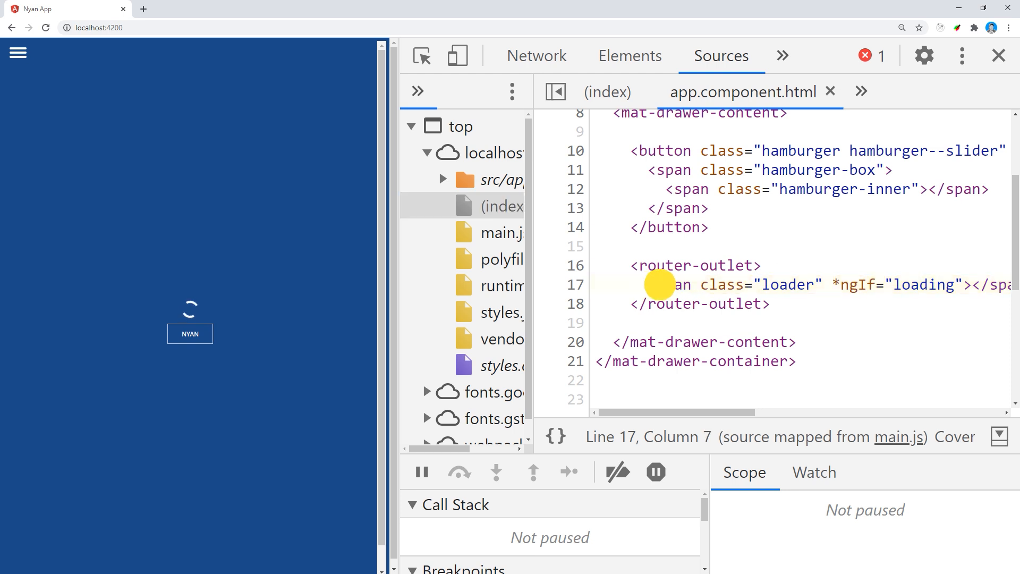
- Select the loader span on line 17 of app.component.html in Sources
{"action": "left_click_drag", "start_coordinate": [641, 285], "coordinate": [1014, 285]}
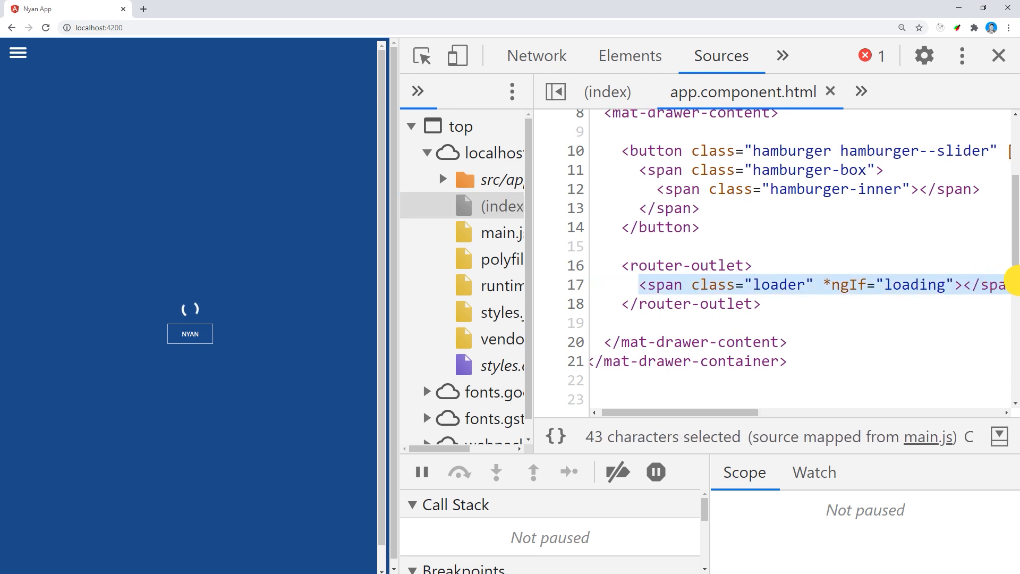